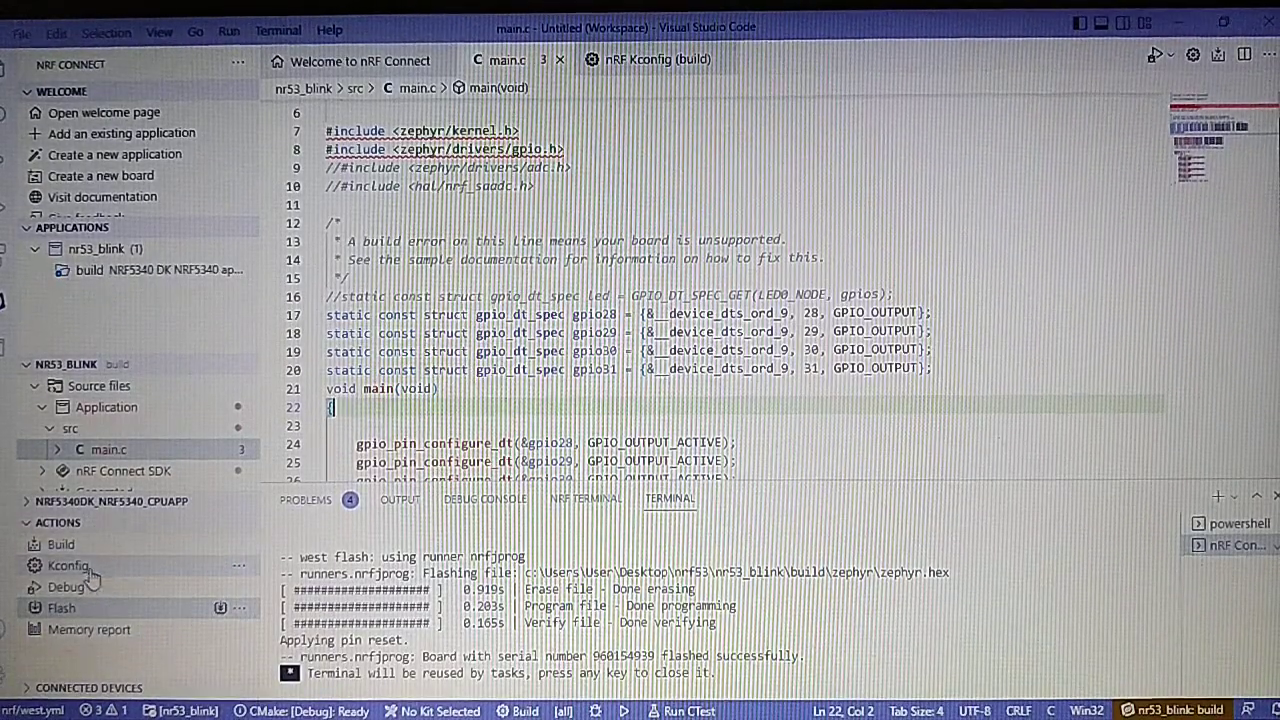
- Open Kconfig for the nr53_blink build, search modules for 'ADC' and browse the results
click(67, 565)
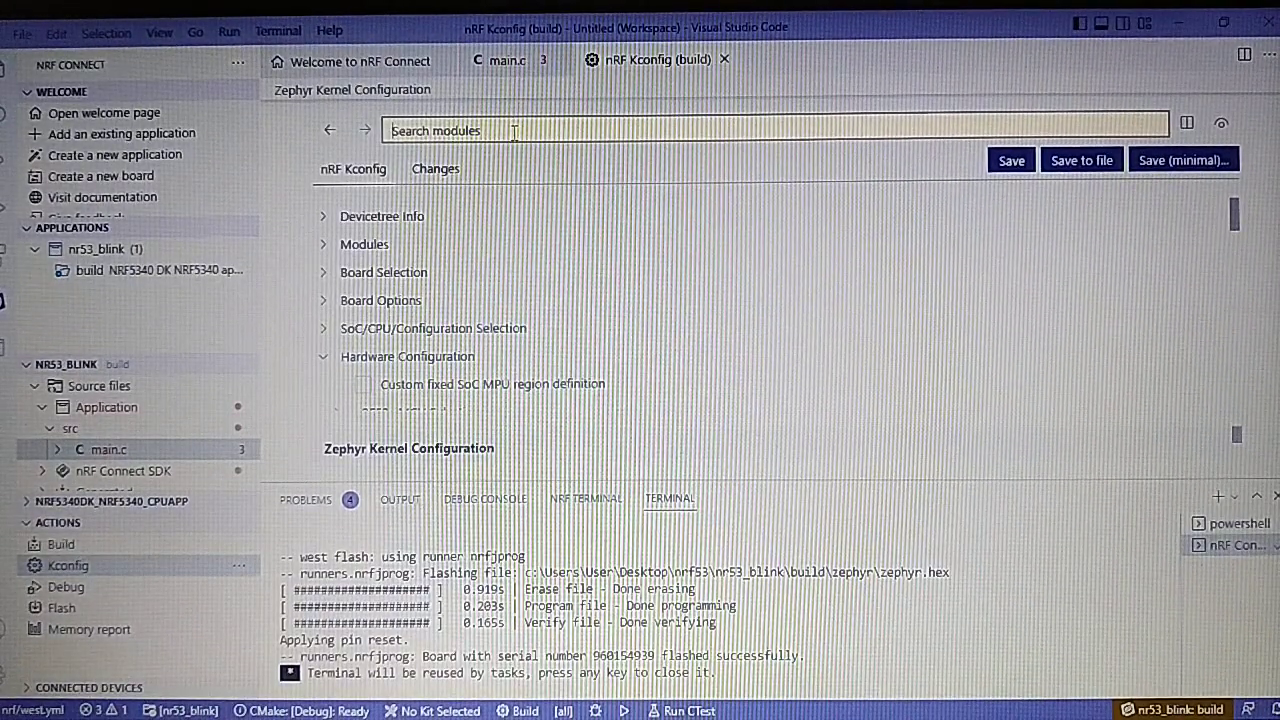
text(ADC)
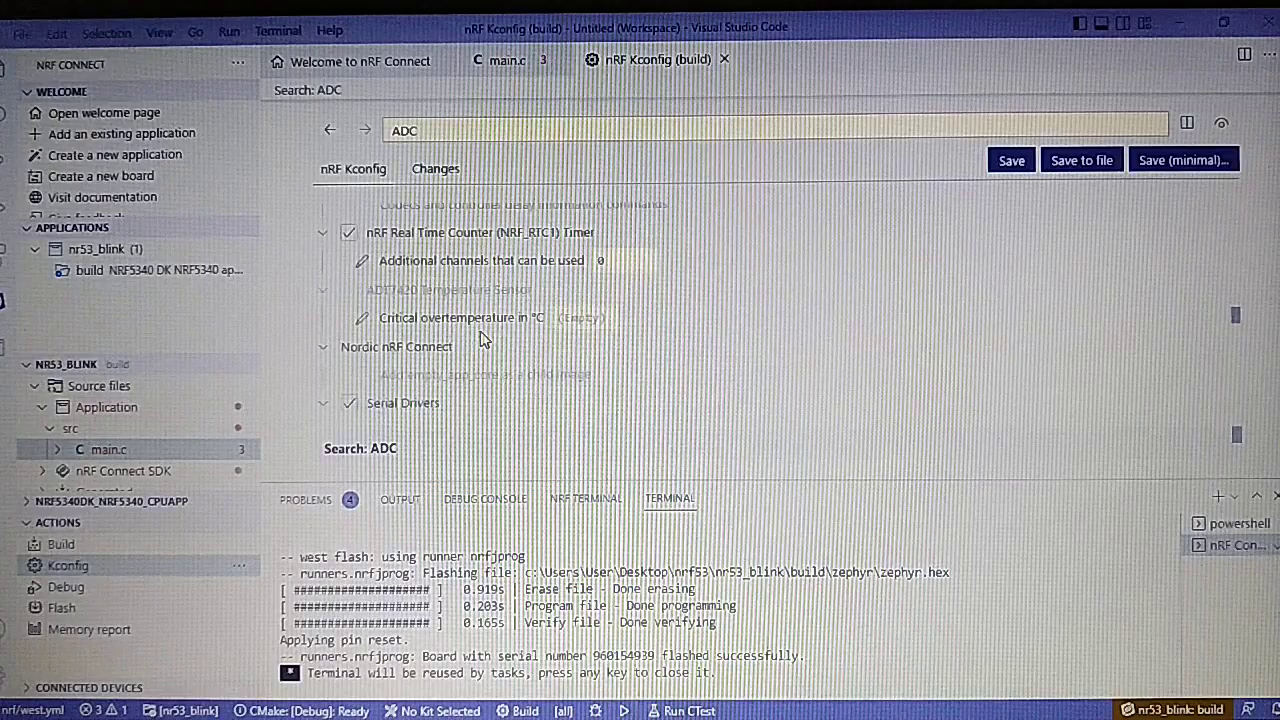
scroll(down, 3)
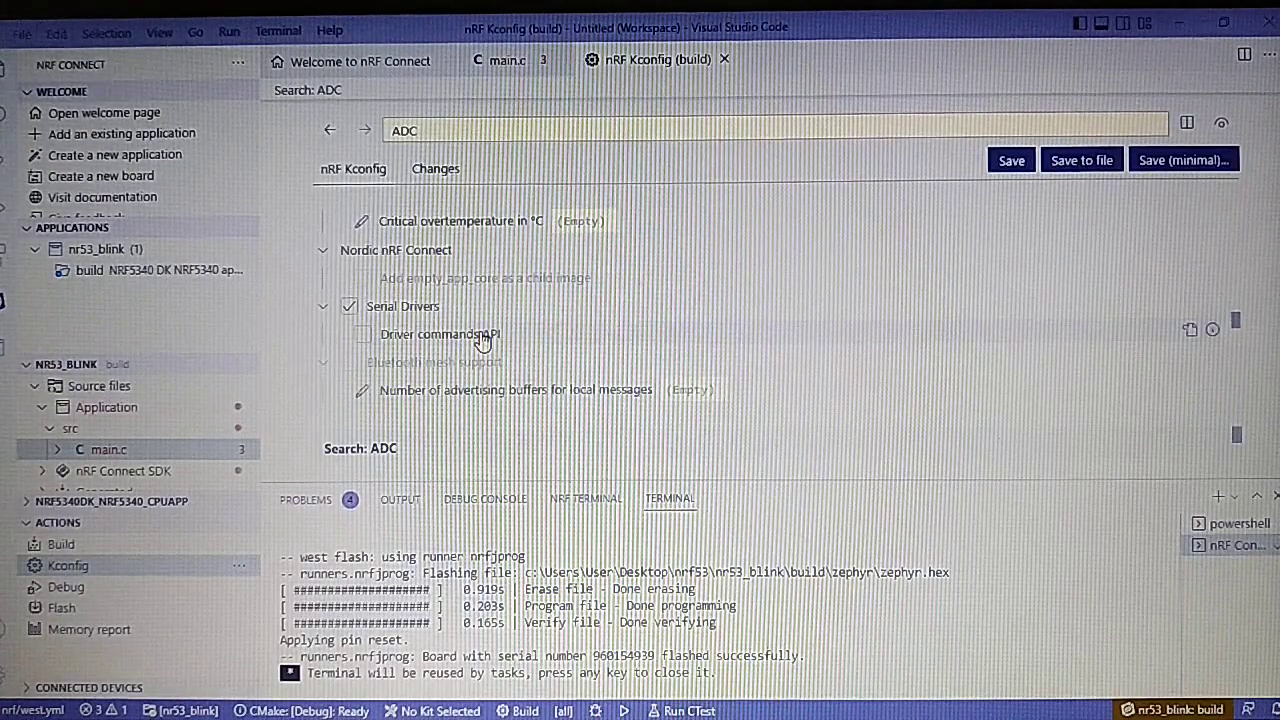
scroll(down, 3)
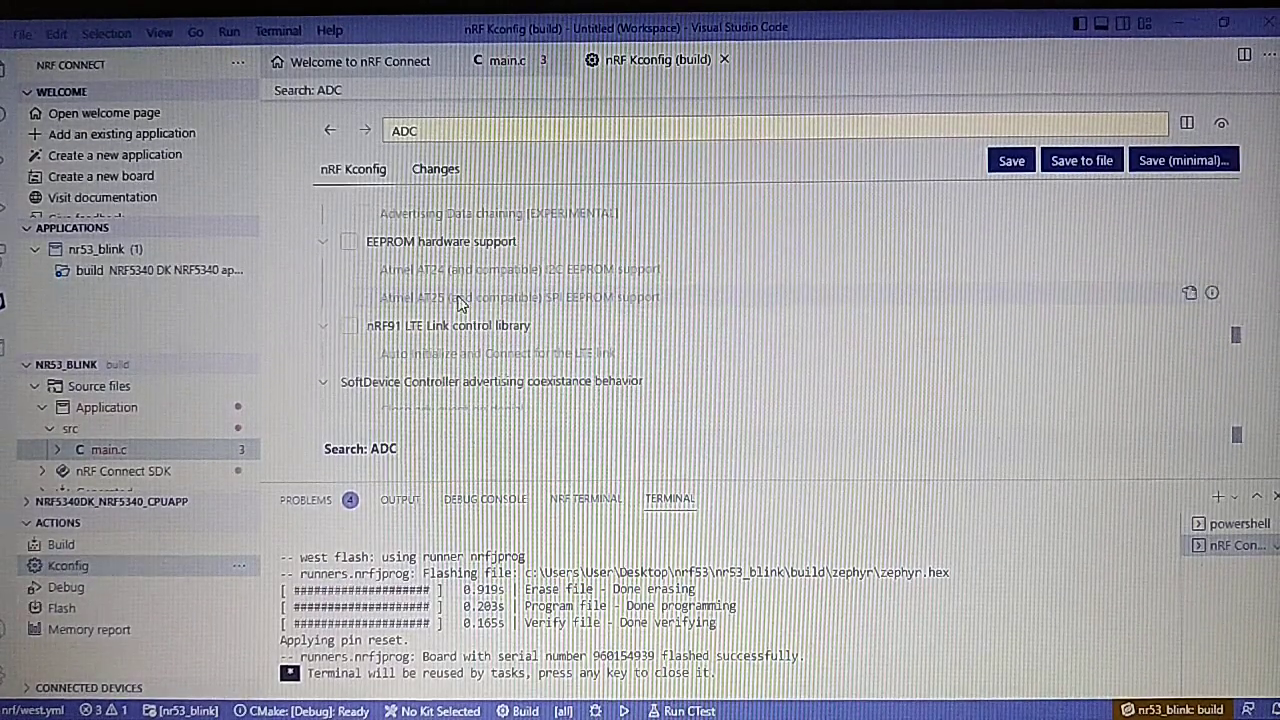
scroll(down, 3)
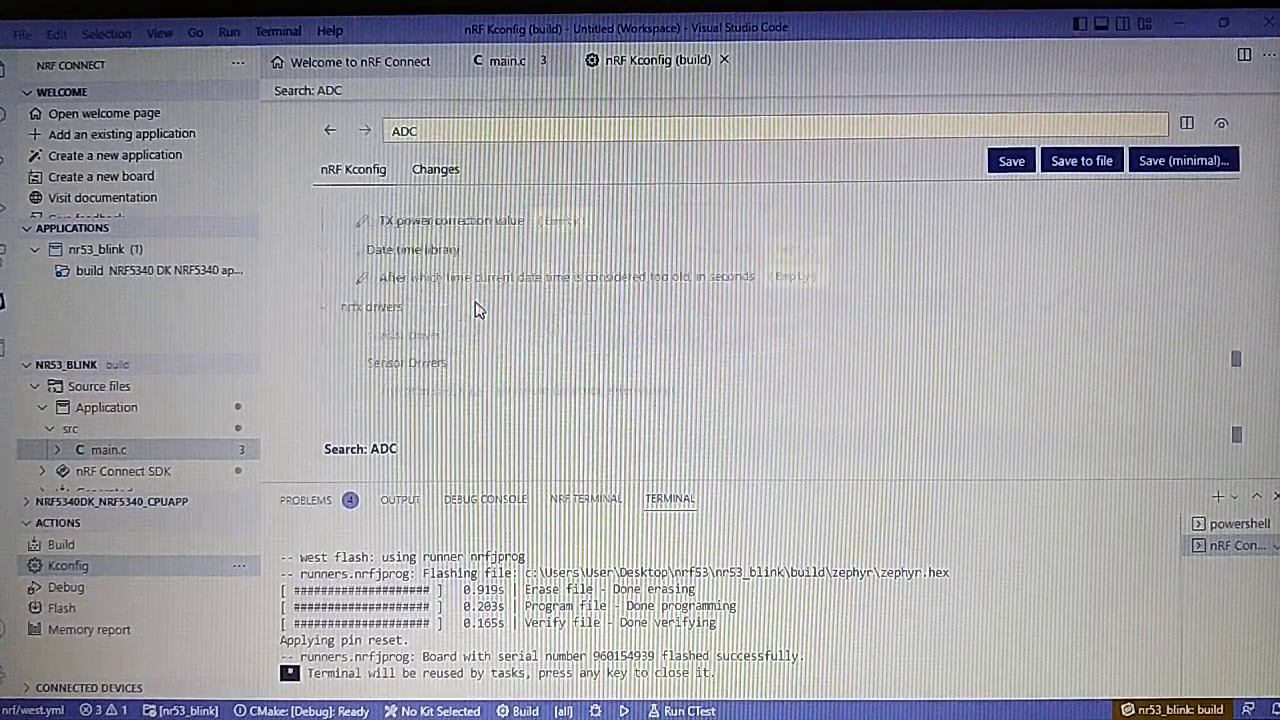
scroll(down, 3)
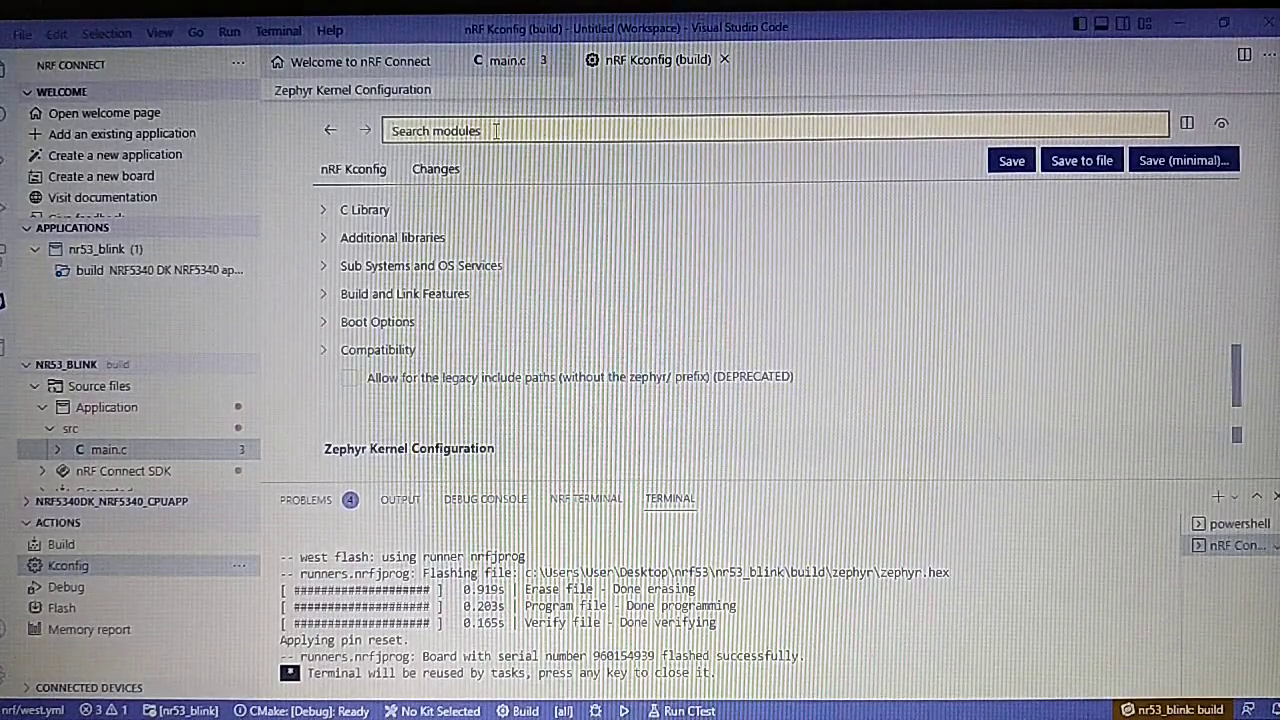
- Search Kconfig for 'SAA', enable the nrfx SAADC driver, and save the configuration
text(SAA)
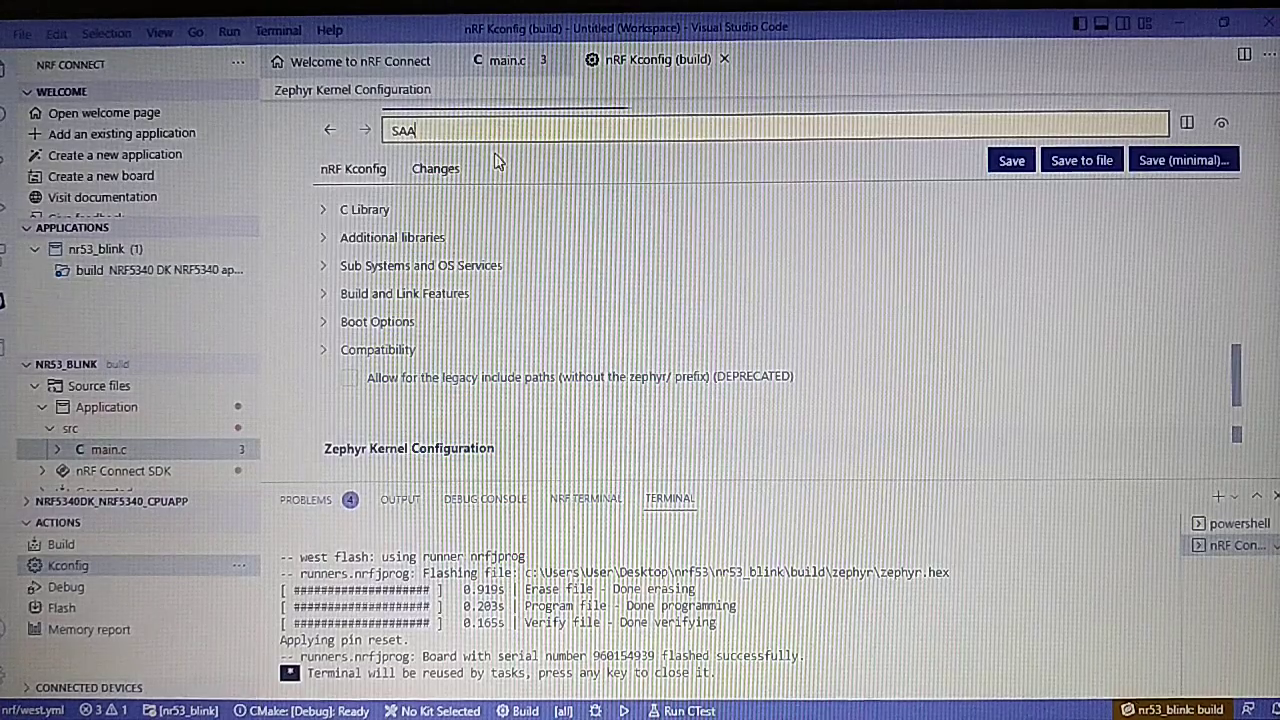
text(SAA)
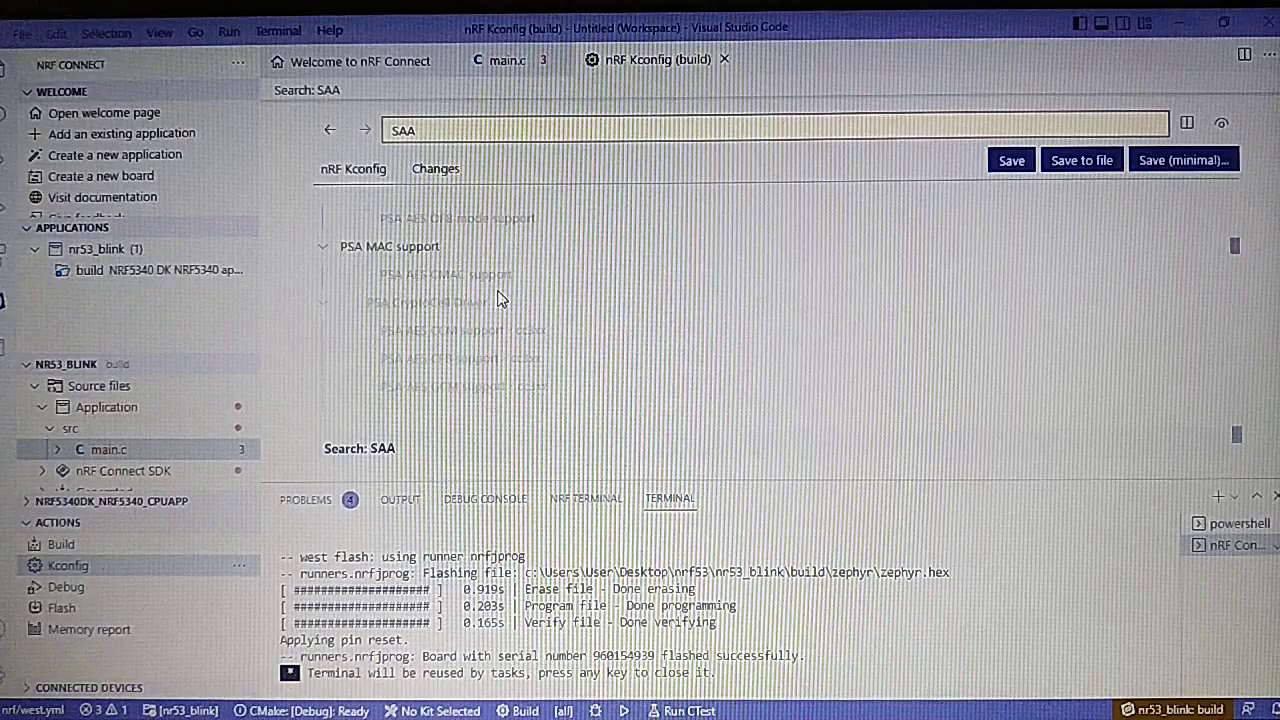
scroll(down, 3)
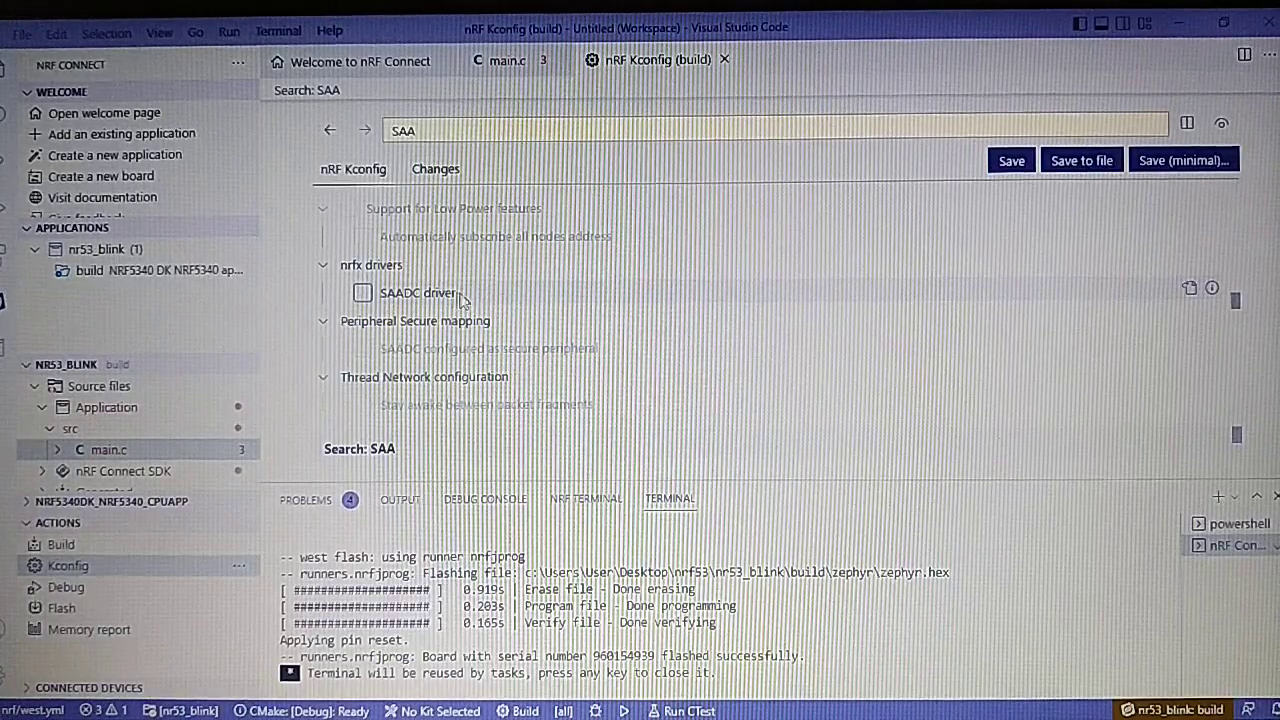
click(362, 292)
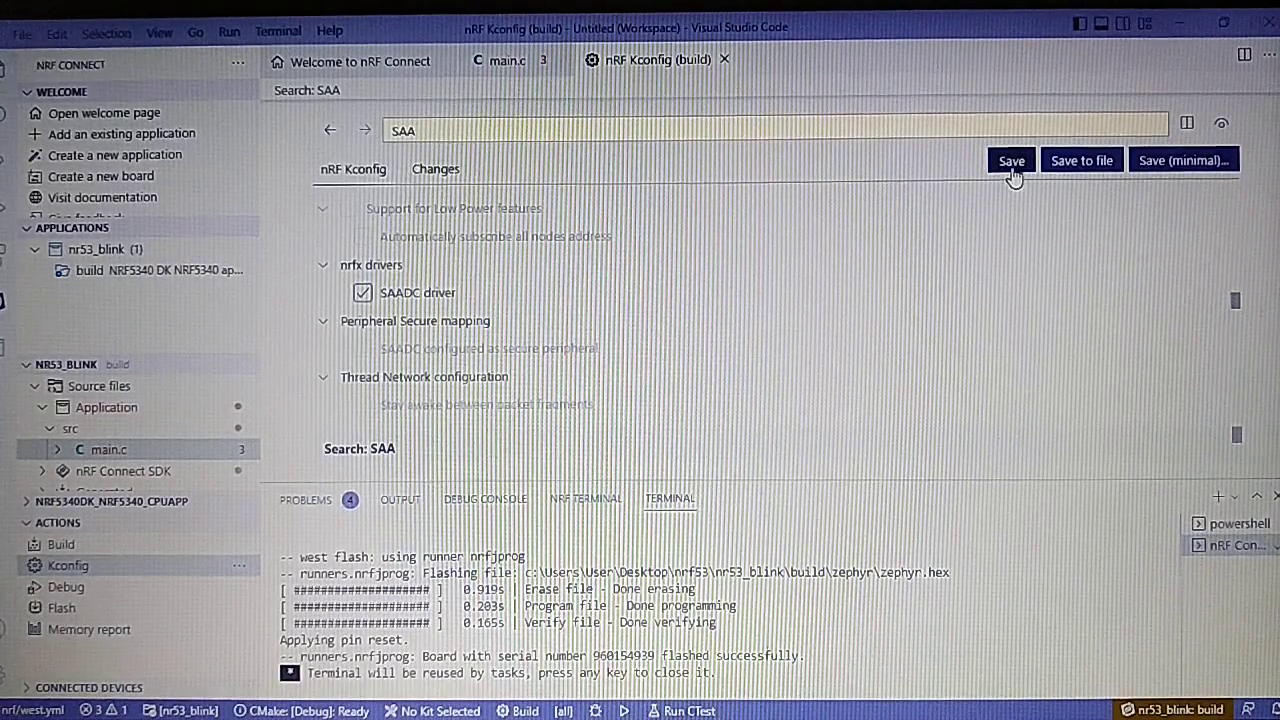
click(1011, 160)
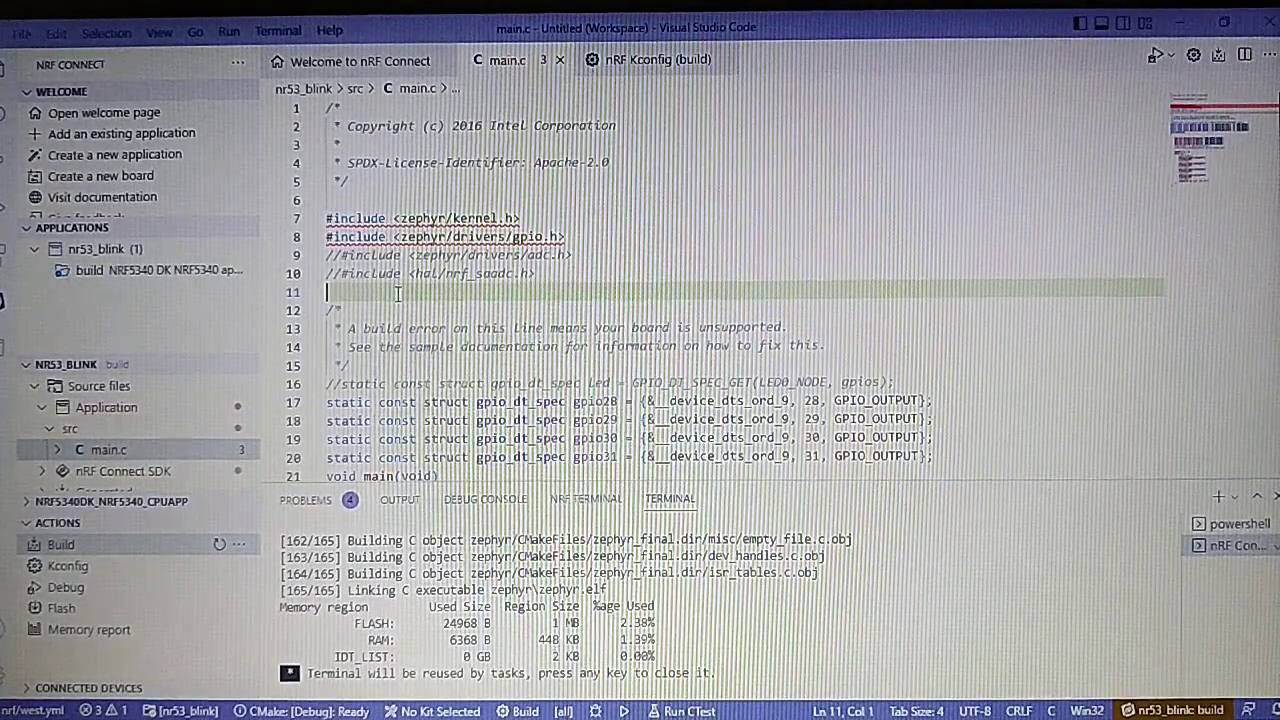
- Scroll through main.c's new ADC headers, defines, m_sample_buffer and adc_channel_cfg struct
scroll(down, 3)
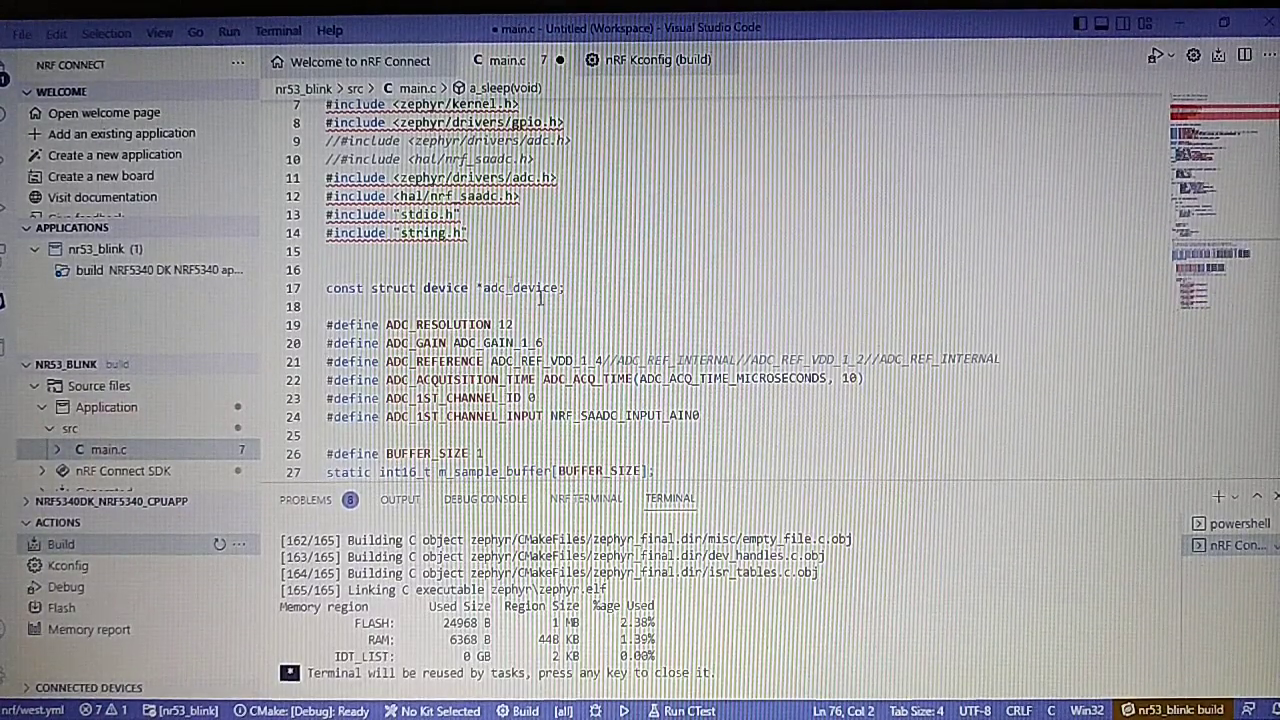
scroll(down, 3)
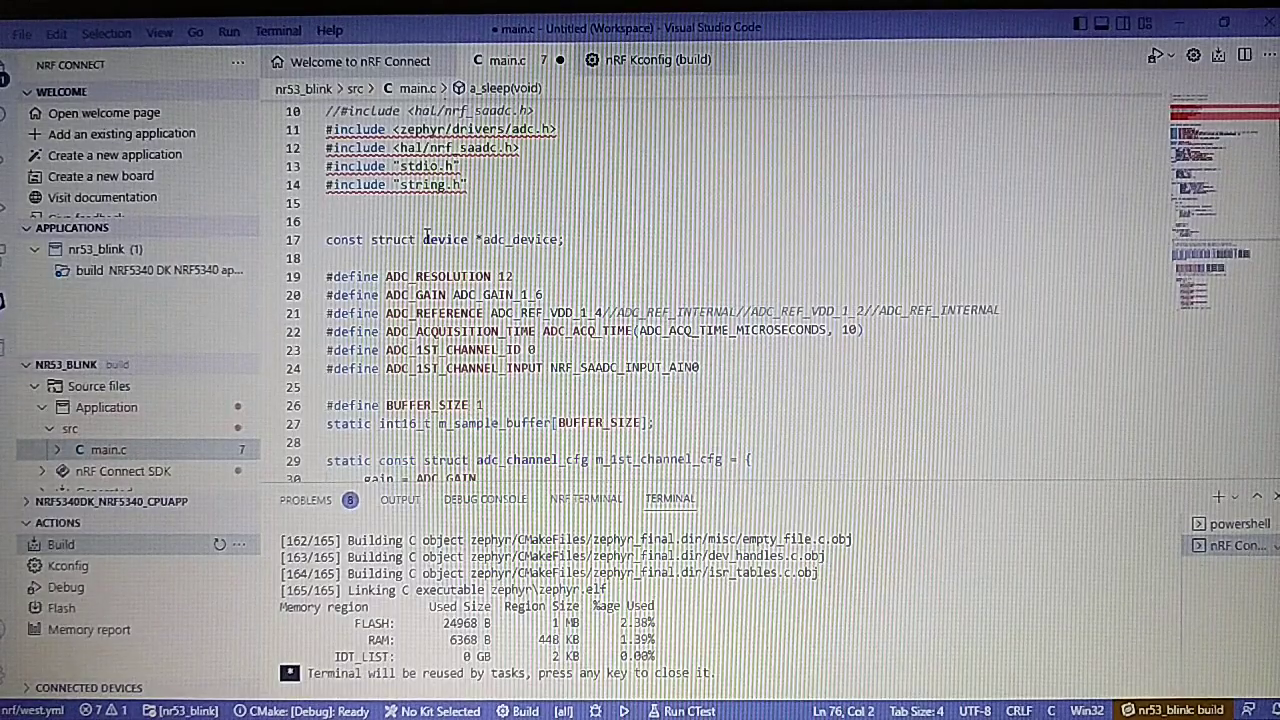
scroll(down, 3)
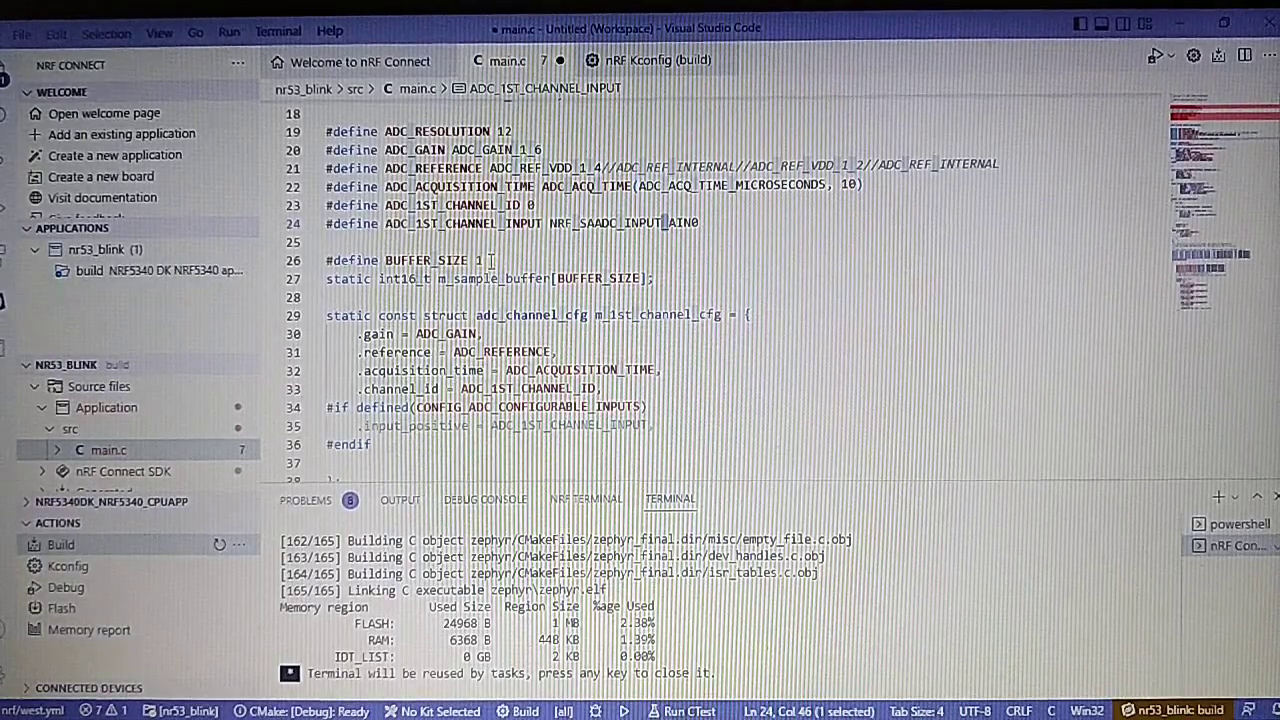
double_click(440, 260)
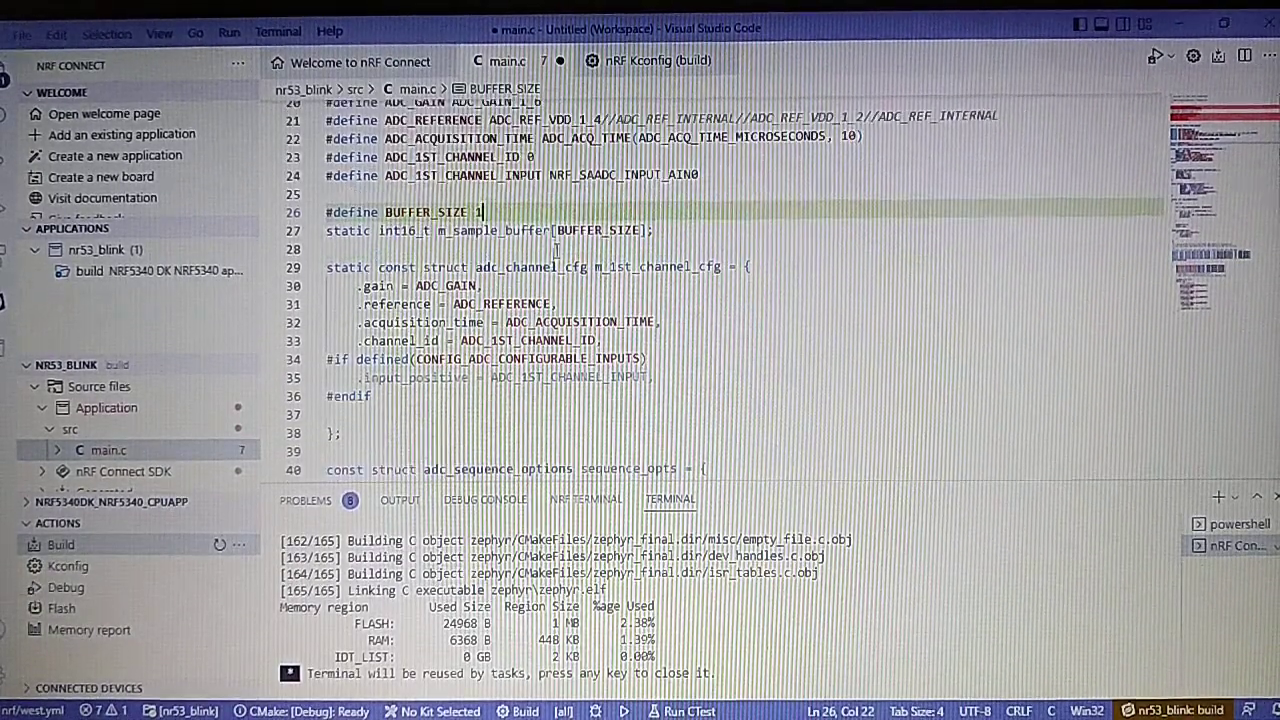
scroll(down, 3)
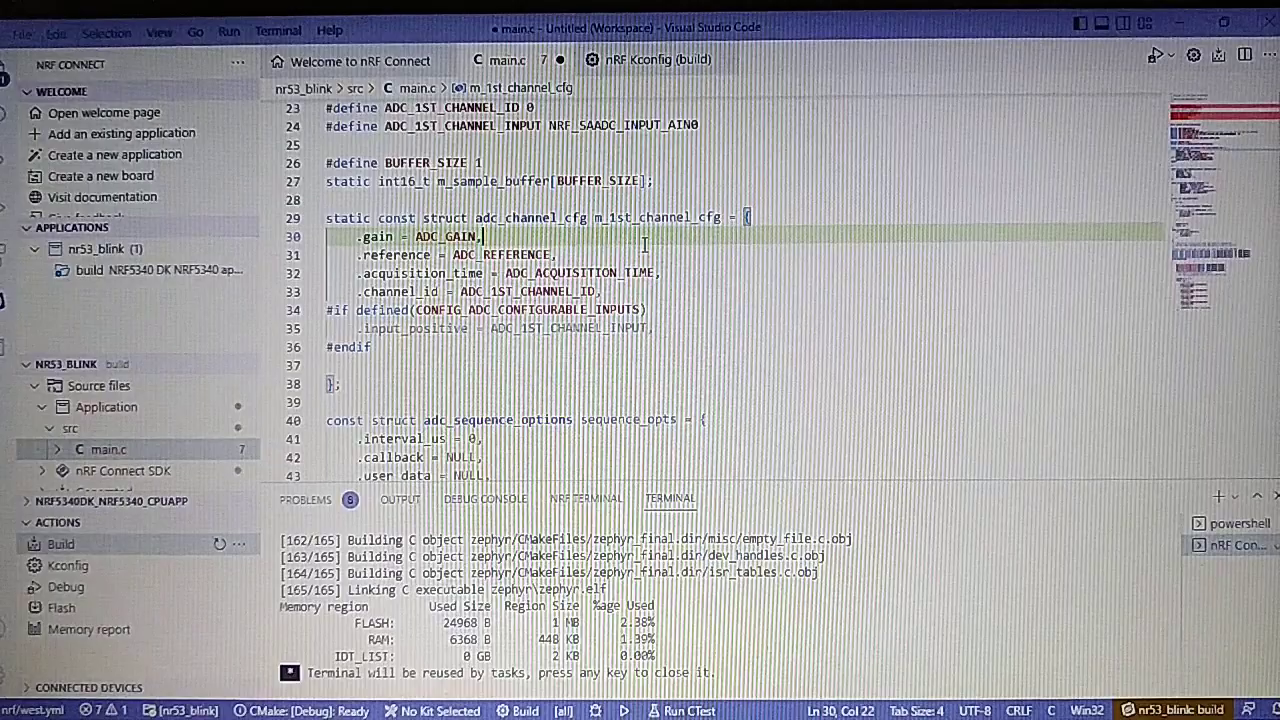
scroll(down, 3)
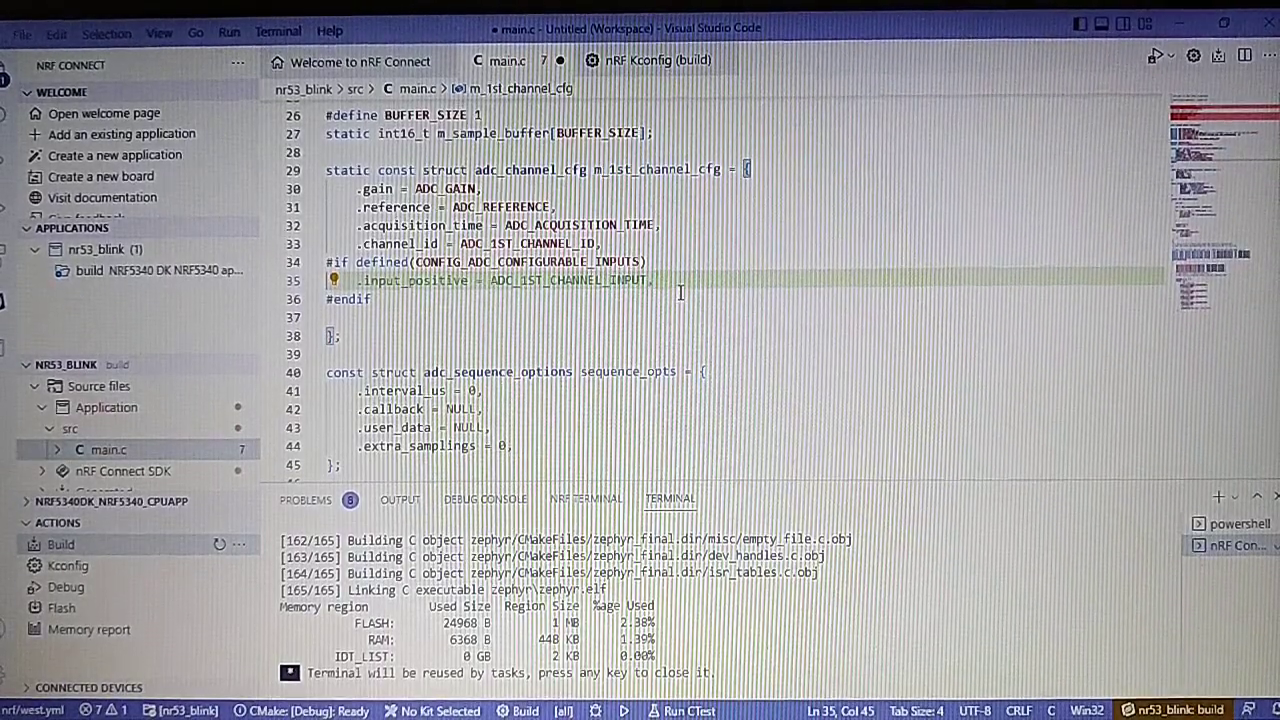
scroll(down, 3)
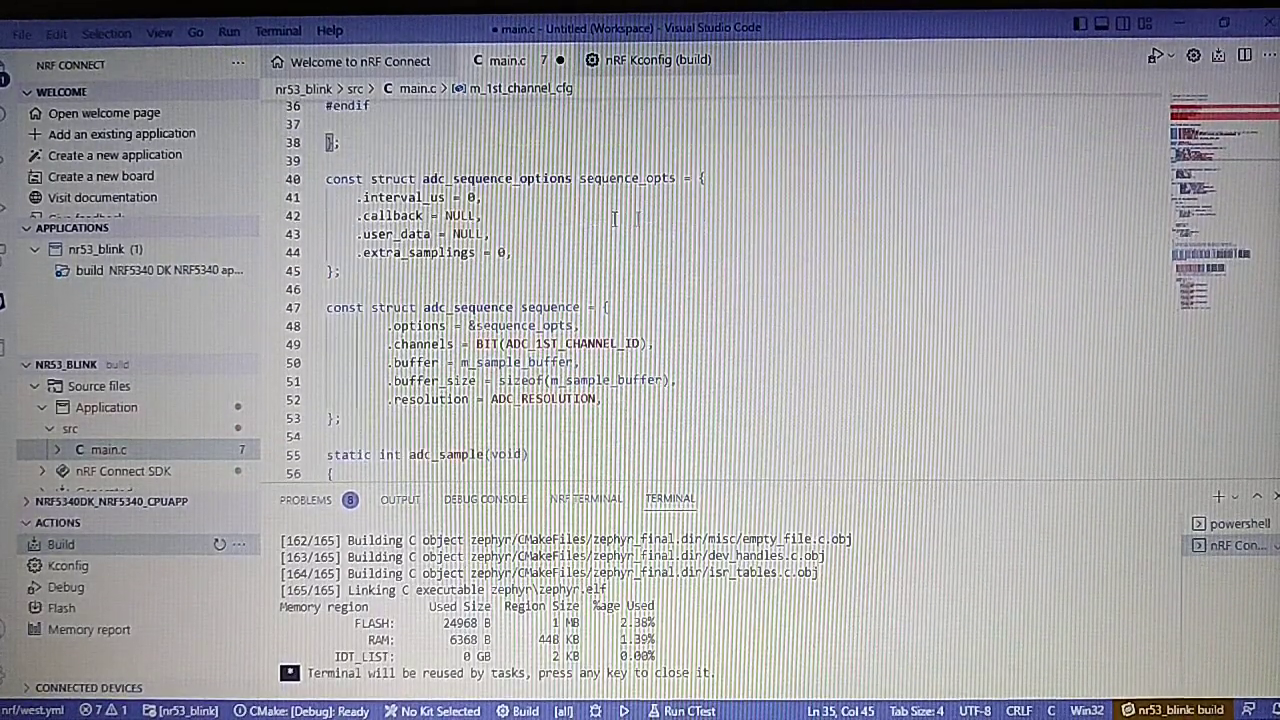
scroll(down, 3)
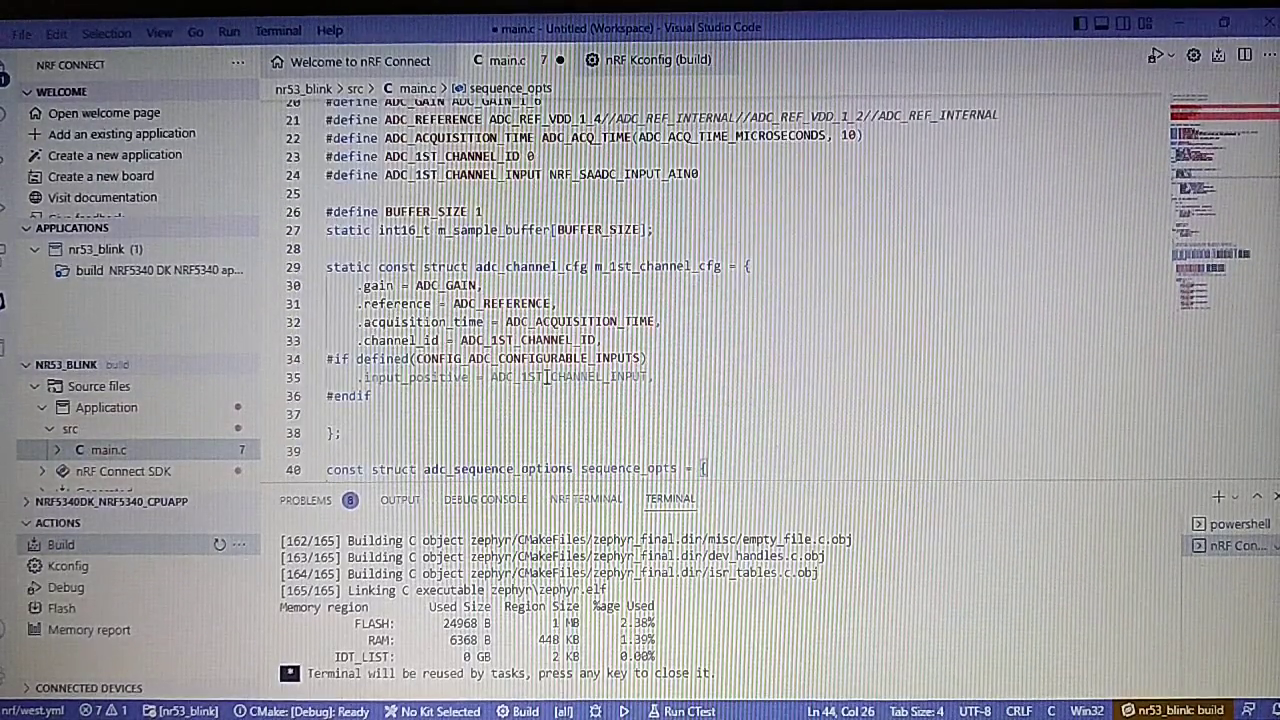
scroll(down, 3)
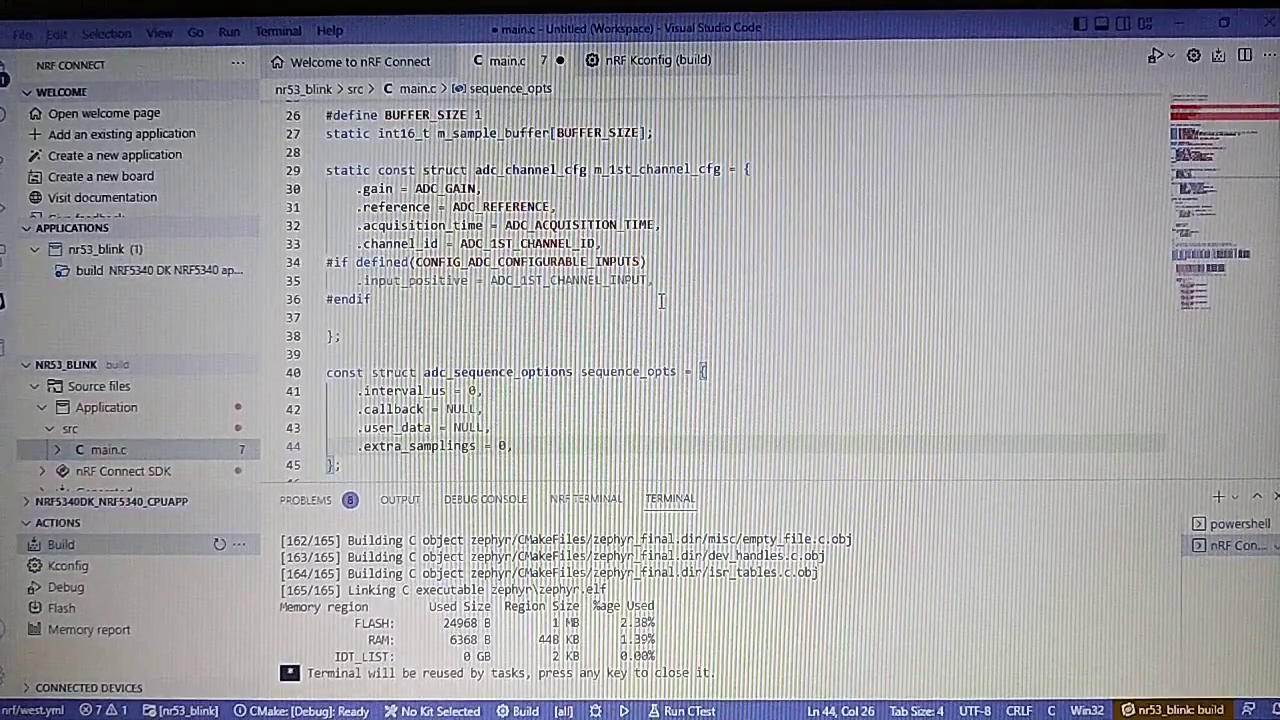
scroll(down, 3)
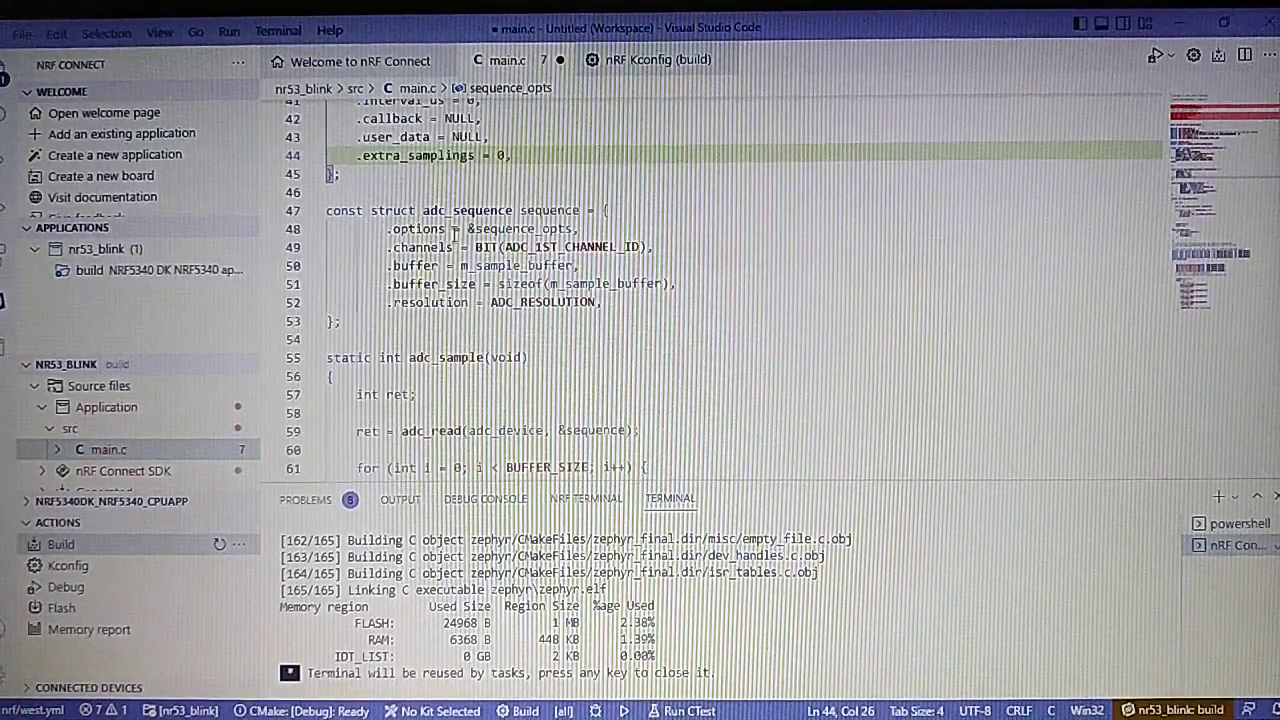
scroll(down, 3)
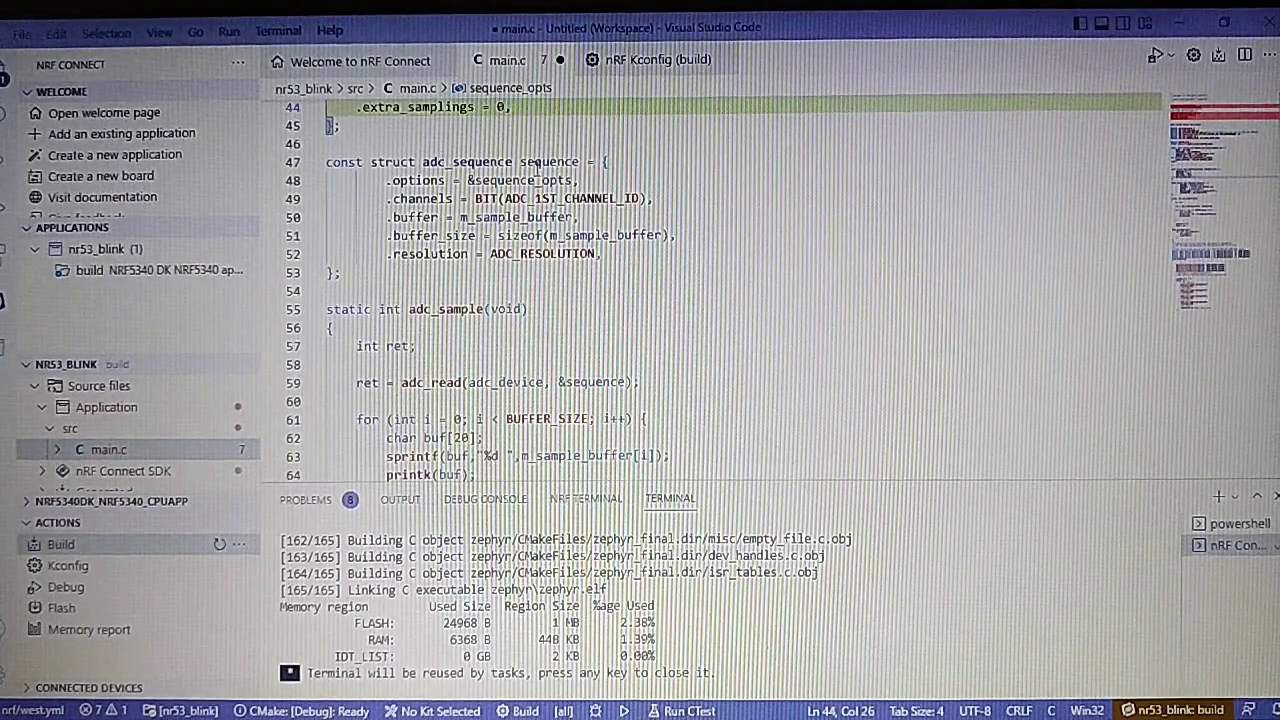
scroll(down, 3)
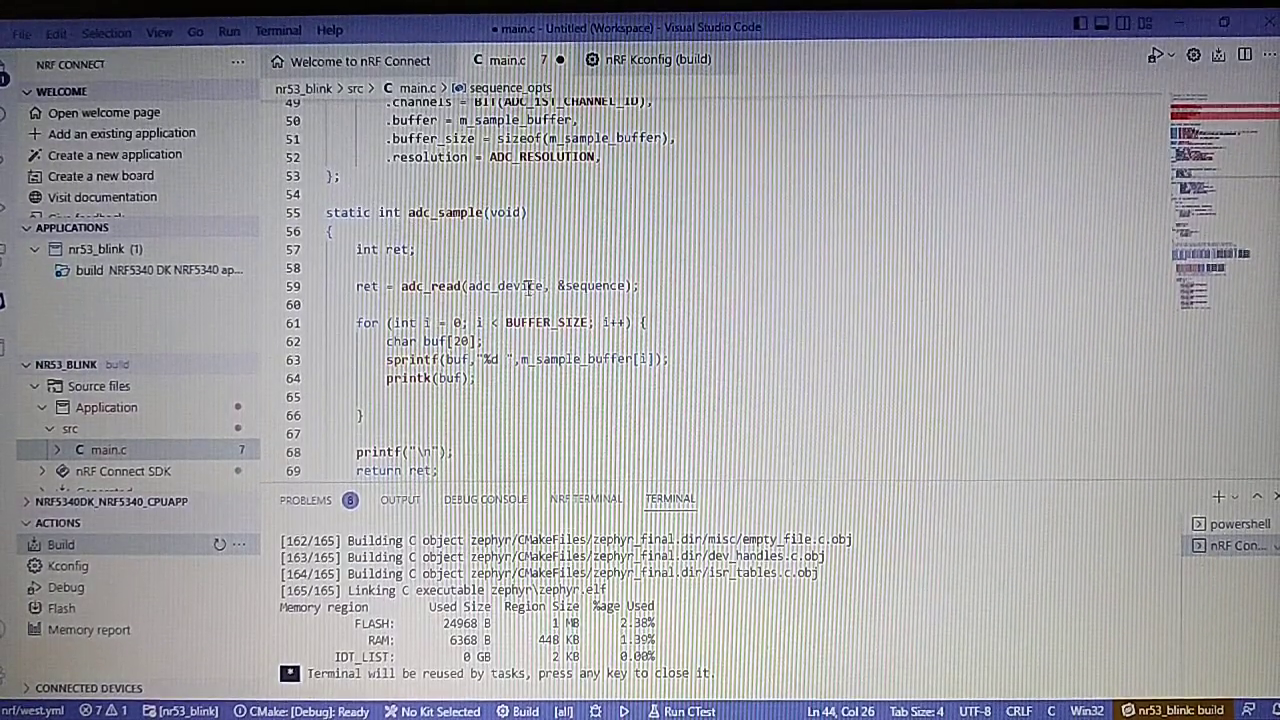
double_click(430, 286)
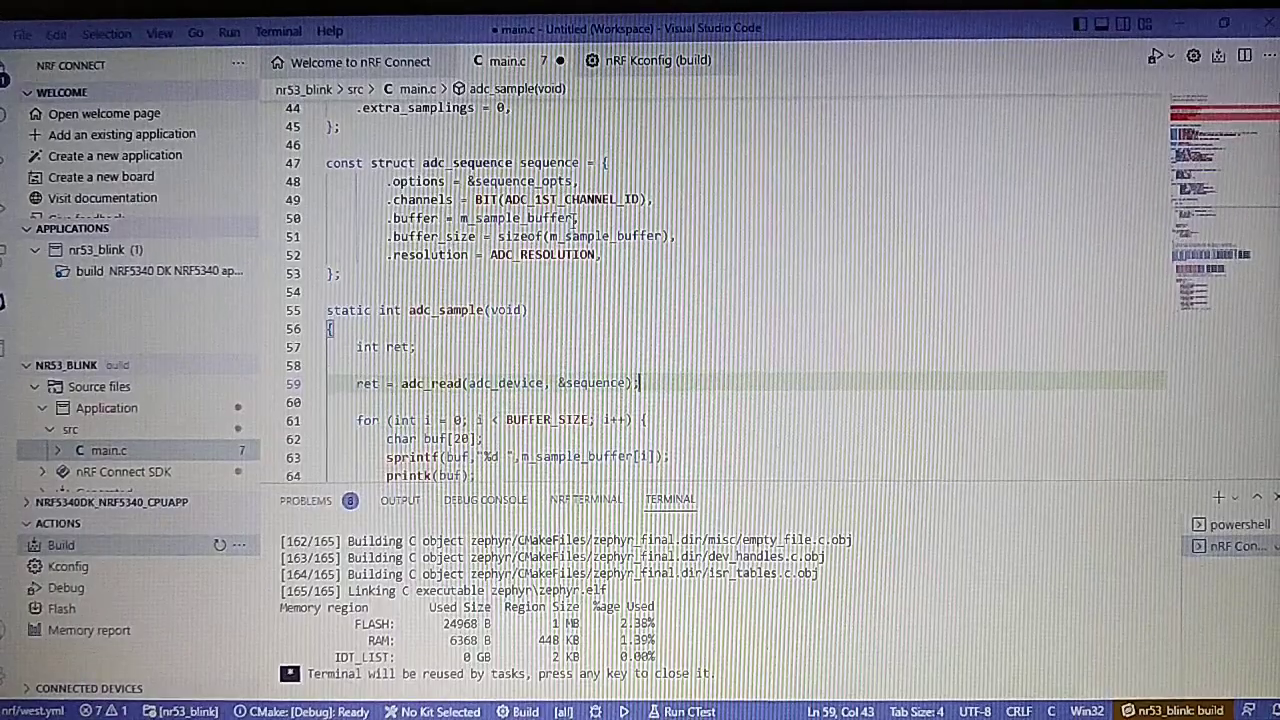
scroll(down, 3)
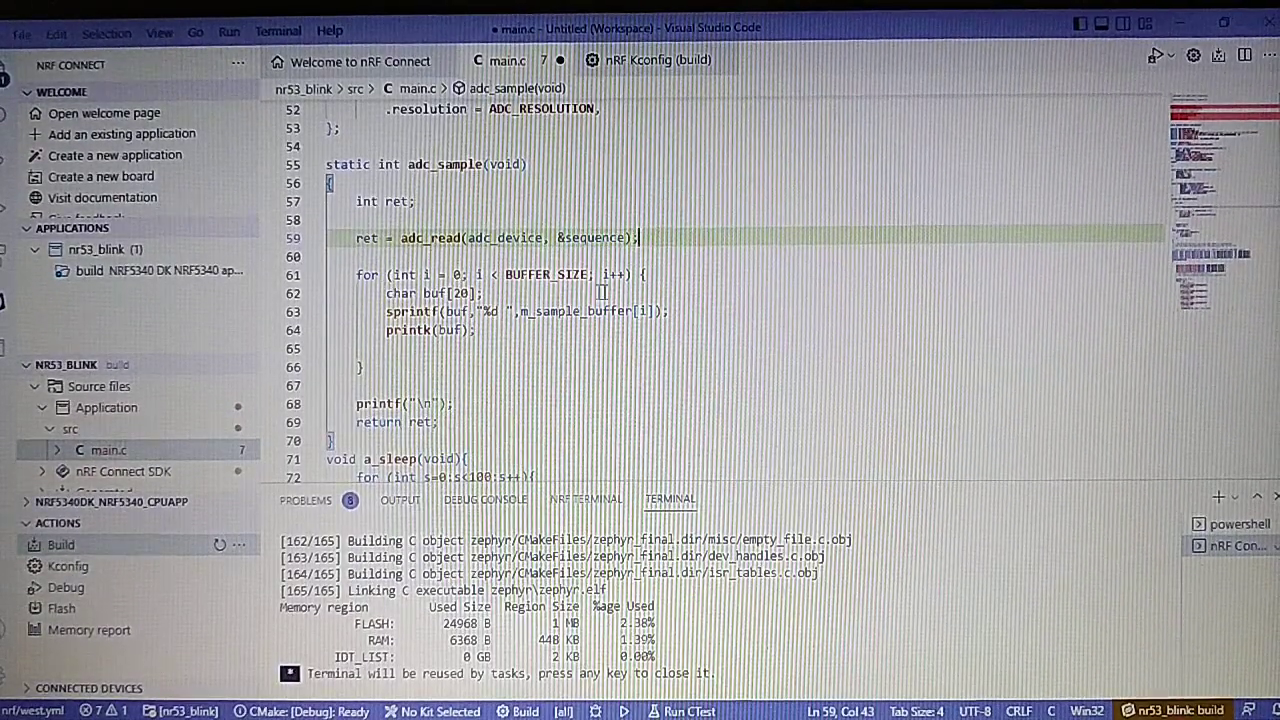
scroll(down, 3)
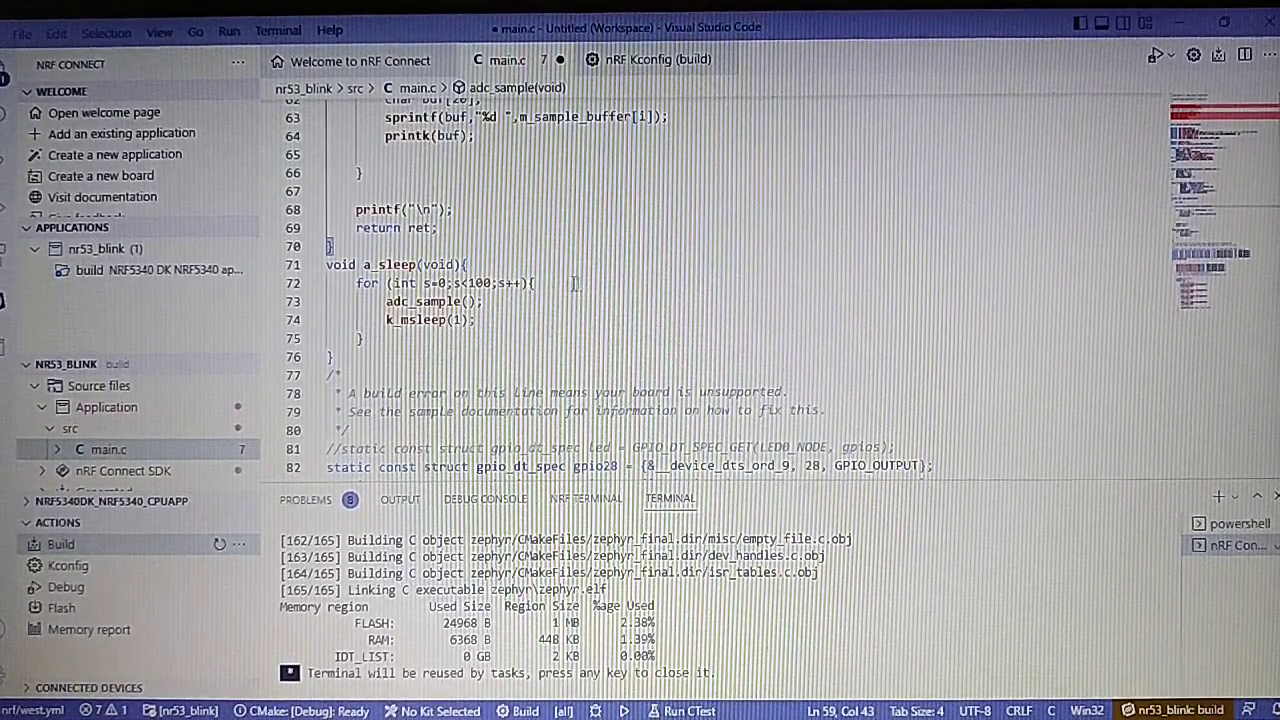
double_click(430, 301)
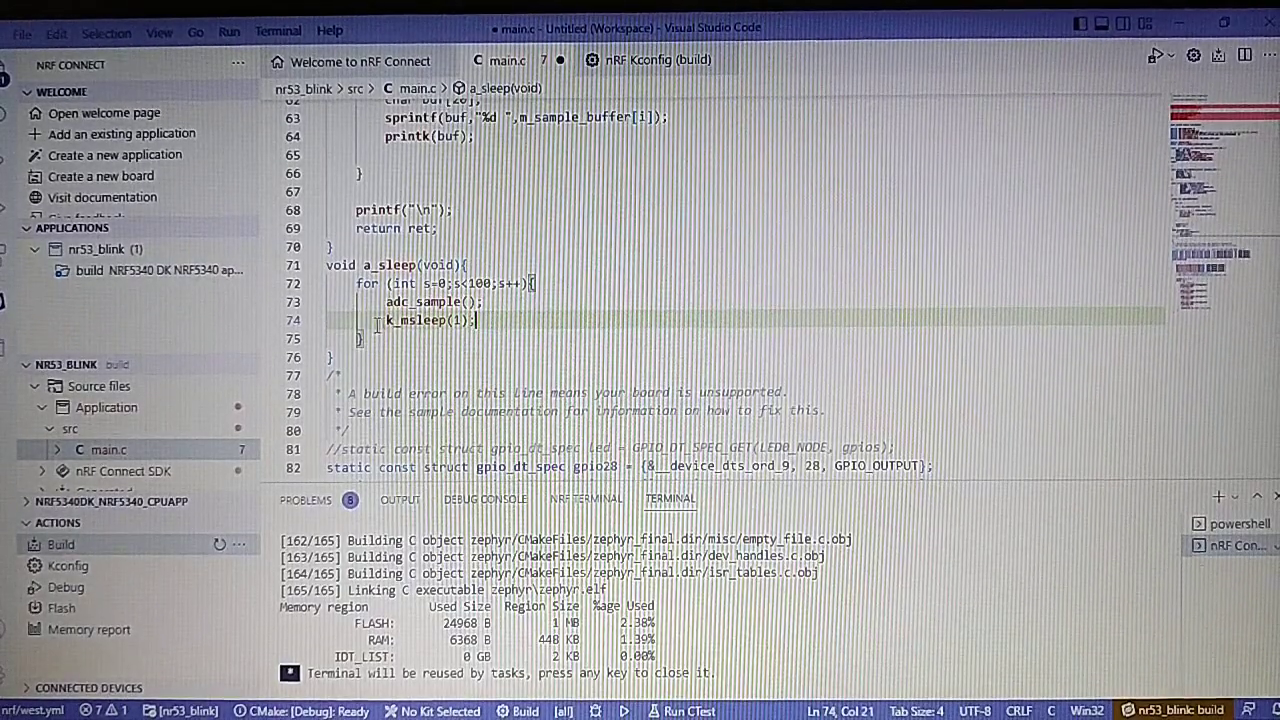
scroll(down, 3)
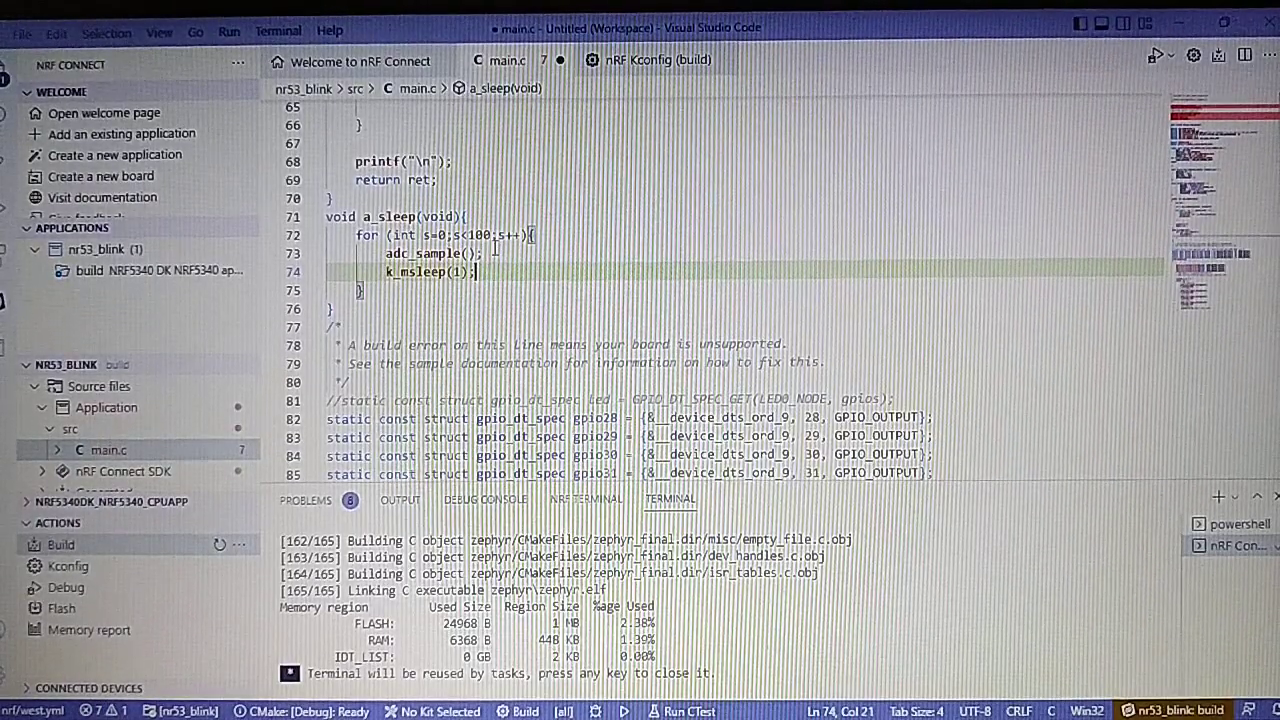
scroll(down, 3)
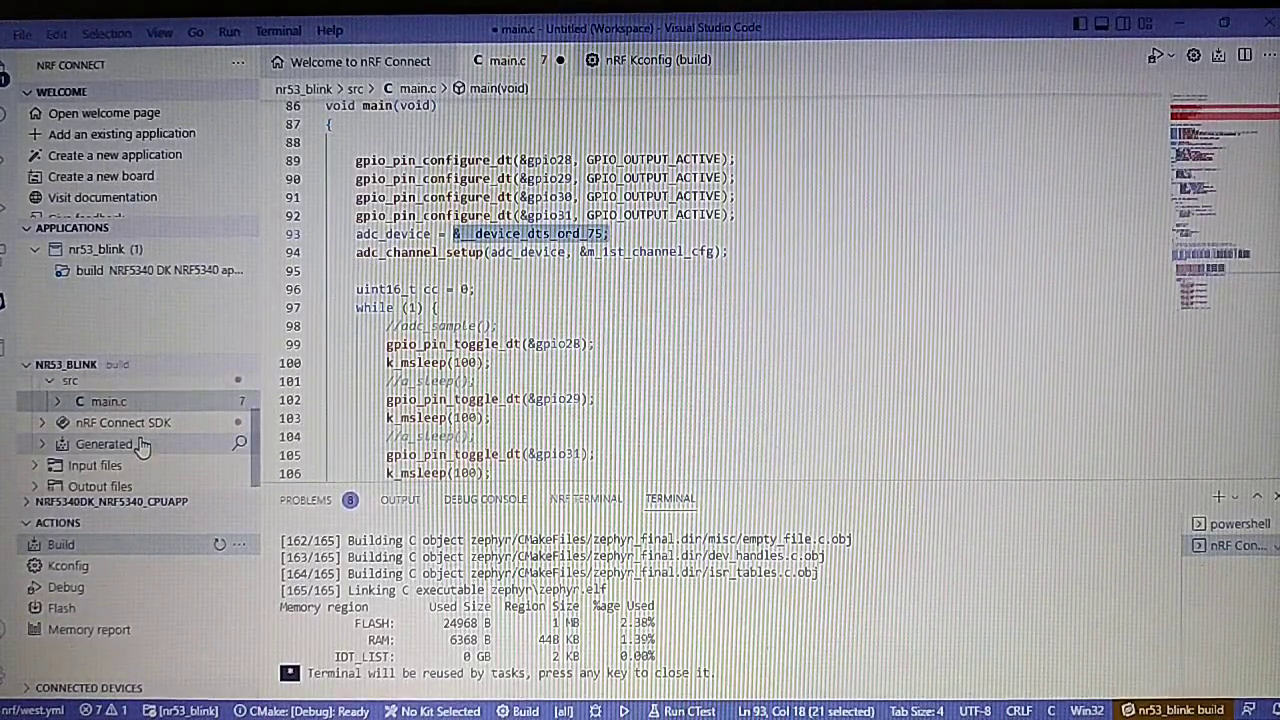
- Open Generated > zephyr > dev_handles.c to confirm device 75 is the SAADC
click(104, 444)
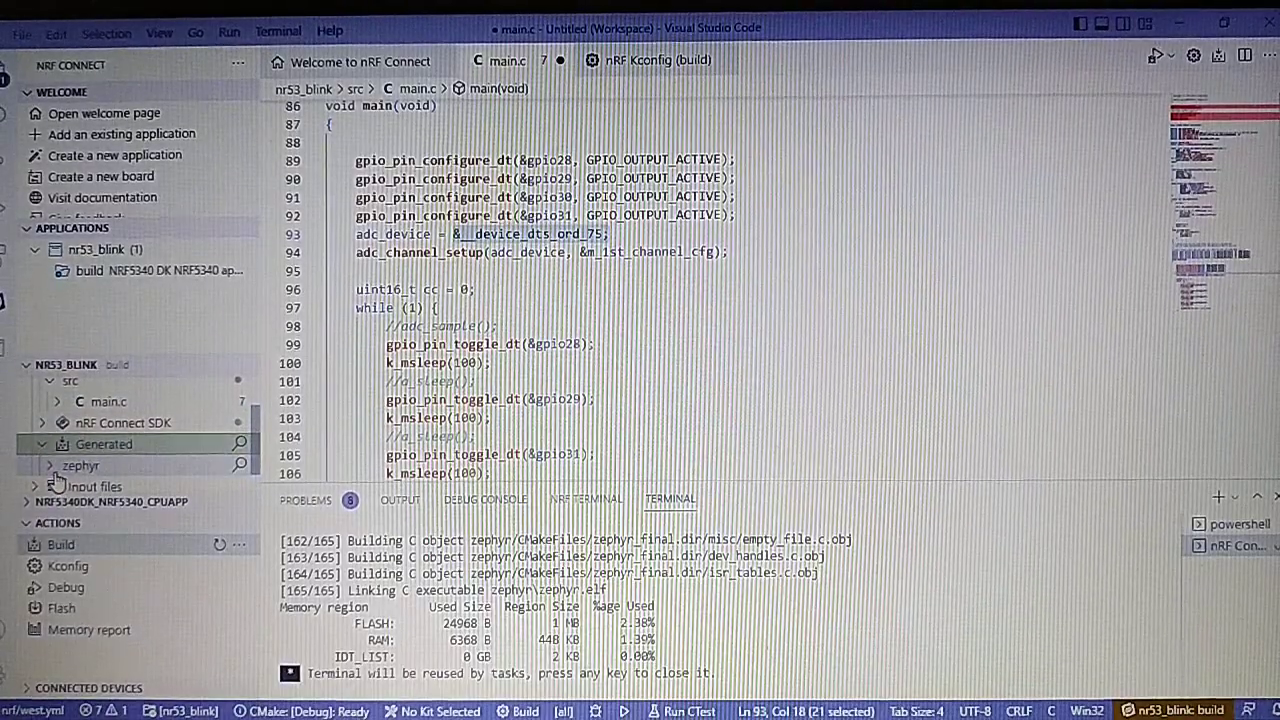
click(125, 417)
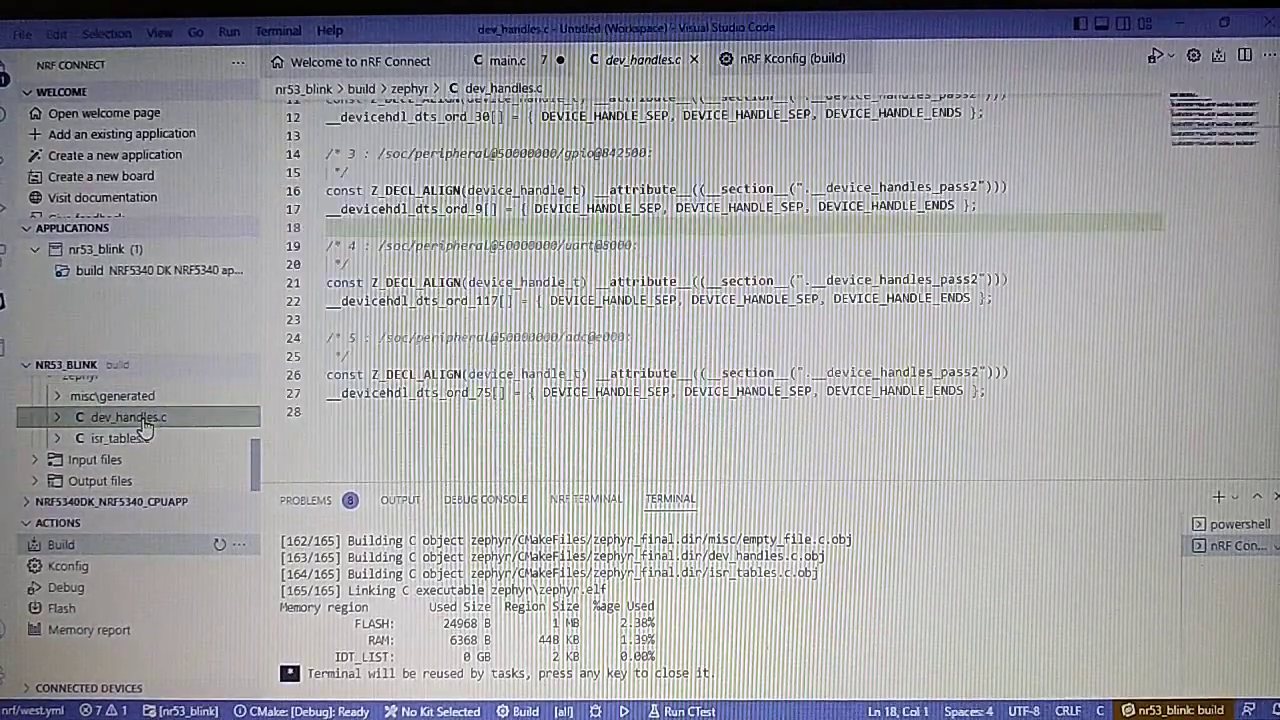
click(57, 417)
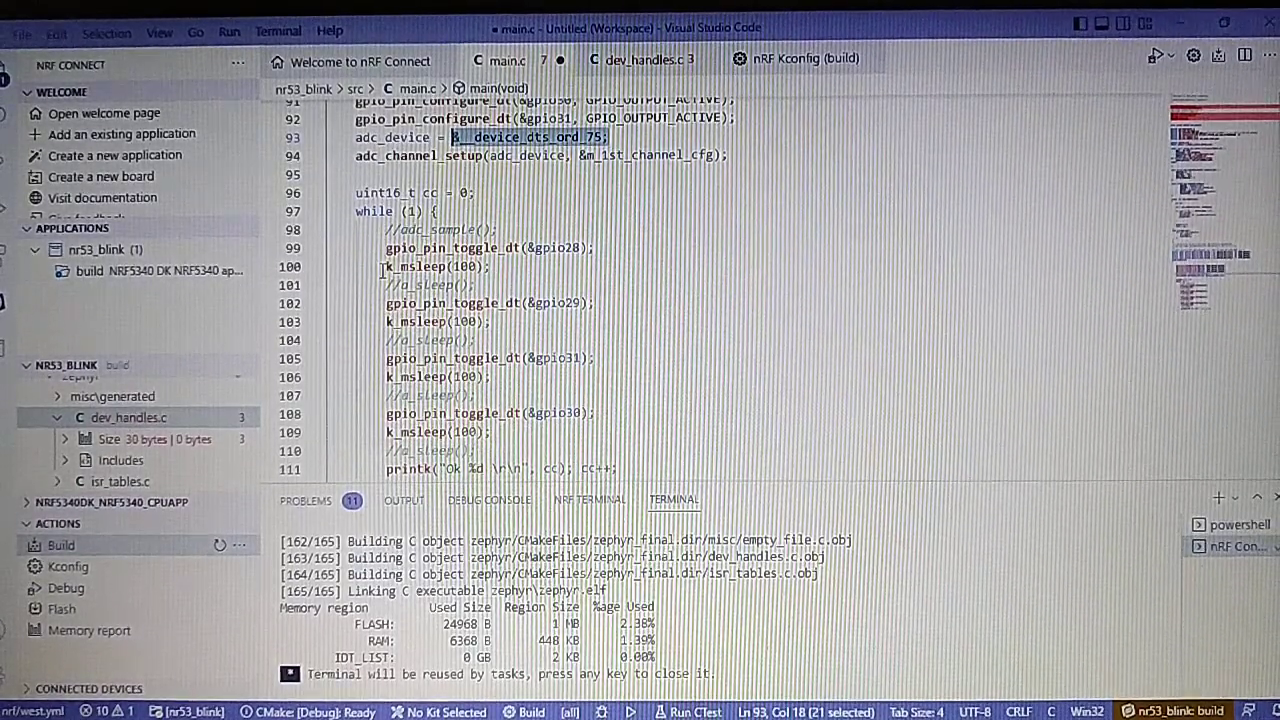
- Replace the k_msleep(100) calls with a_sleep(), comment out printk, and save main.c
click(393, 266)
text(//)
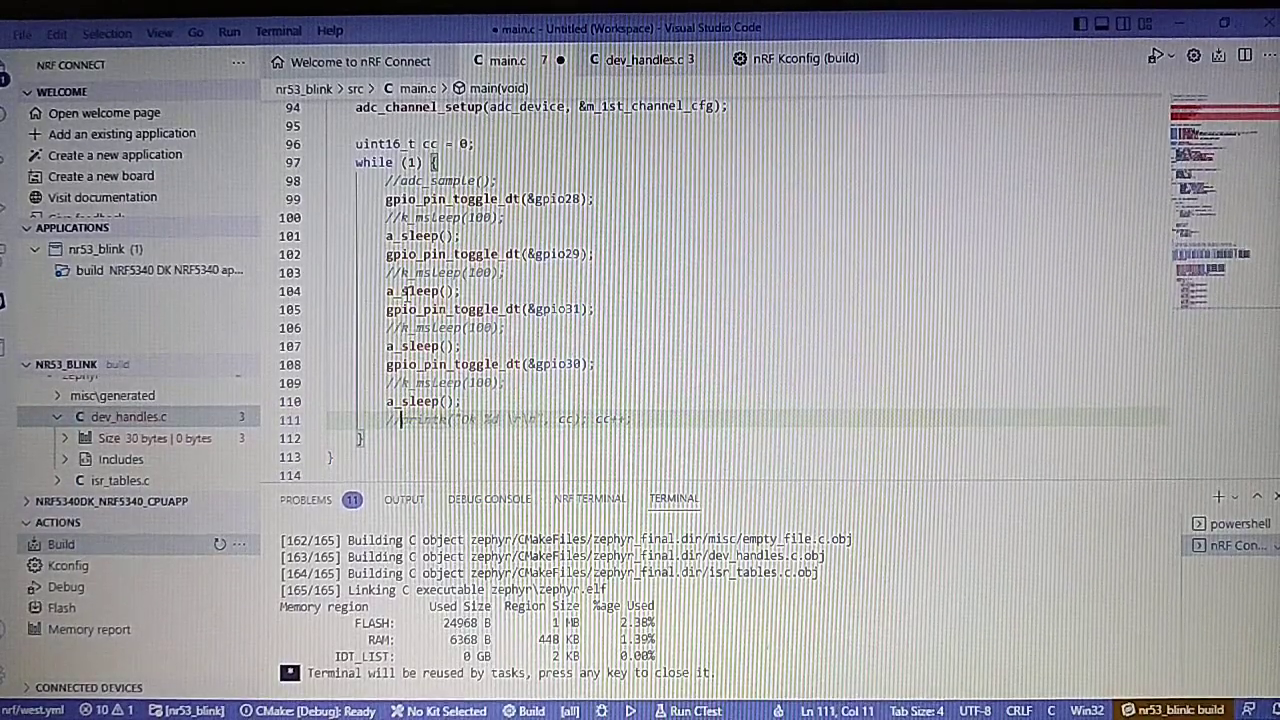
scroll(down, 3)
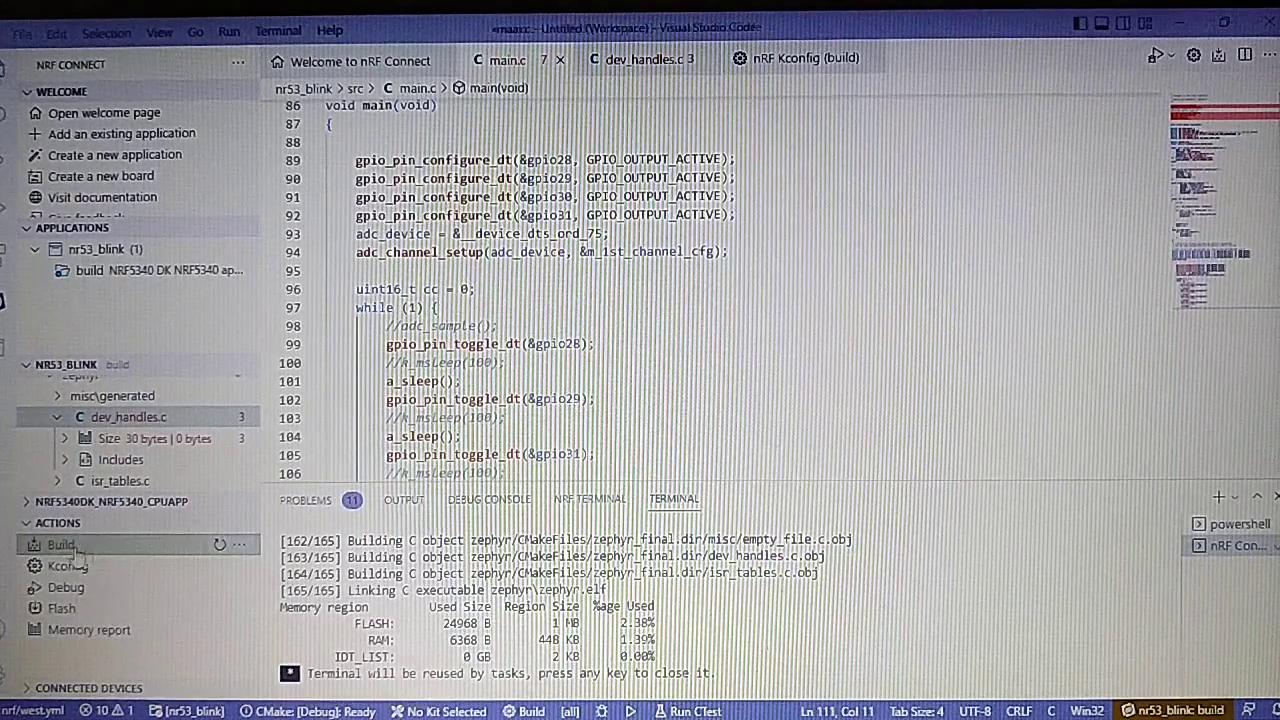
- Rebuild and flash the firmware, then open COM14 JLink CDC UART Port in SerialPlot
click(61, 544)
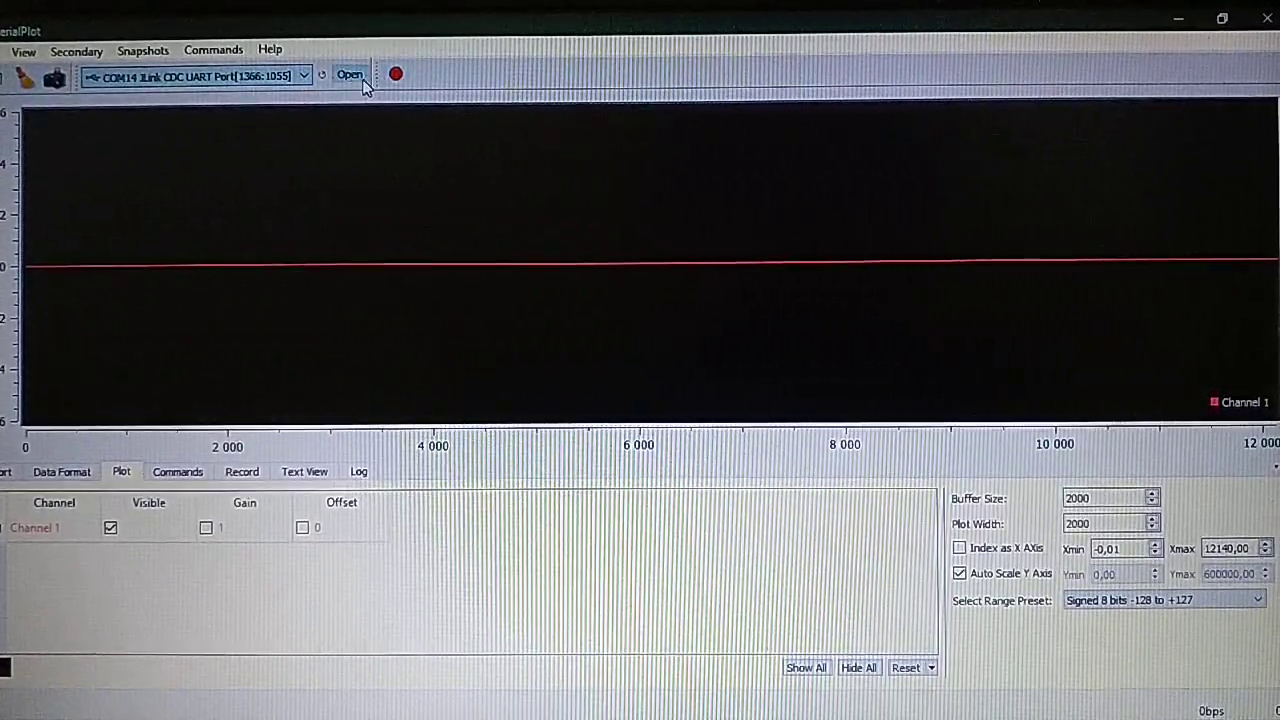
click(349, 74)
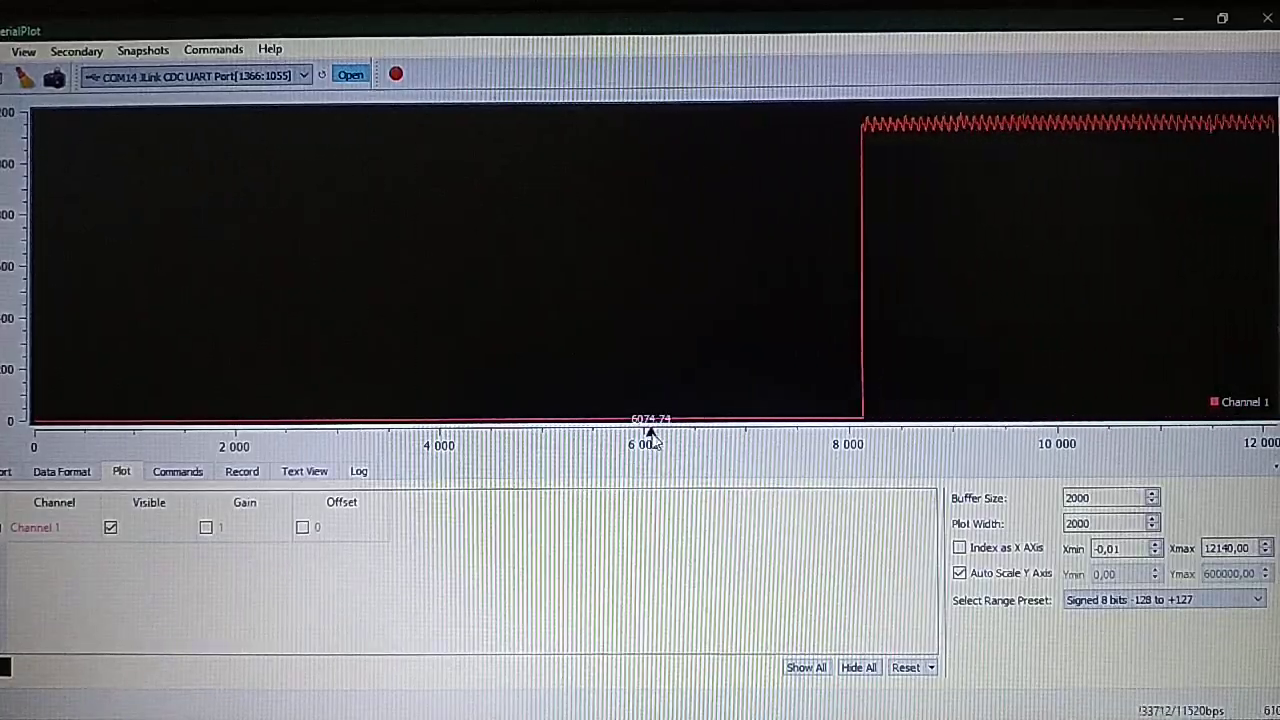